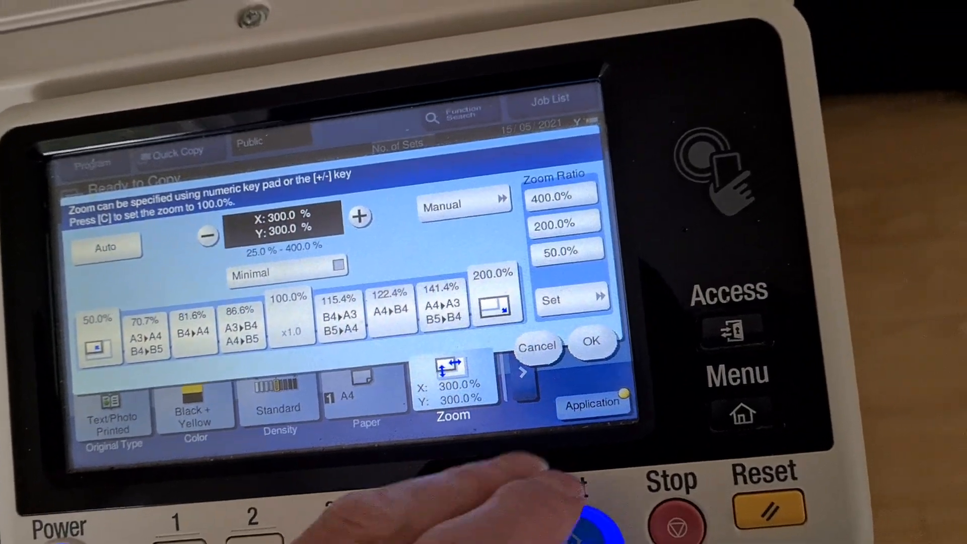
Step: Confirm the 300% zoom ratio and set the copy colour to Full Color
left_click(591, 340)
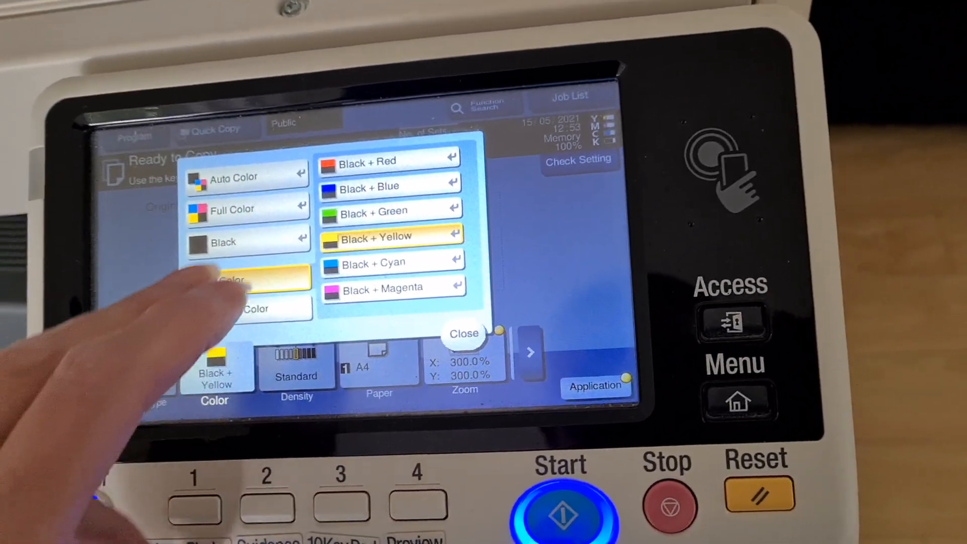
left_click(464, 333)
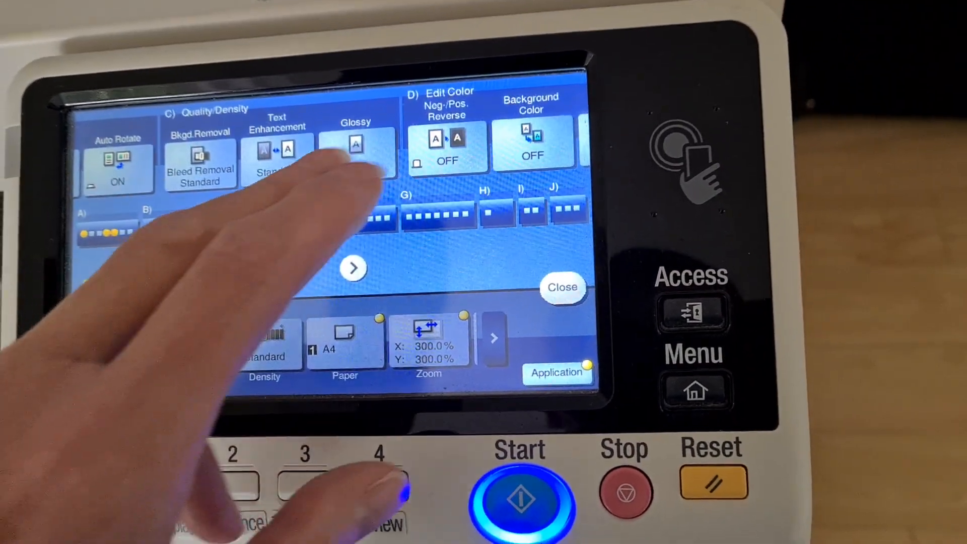
Step: In Color Adjust, lower Copy Density to -3 and confirm
left_click(354, 267)
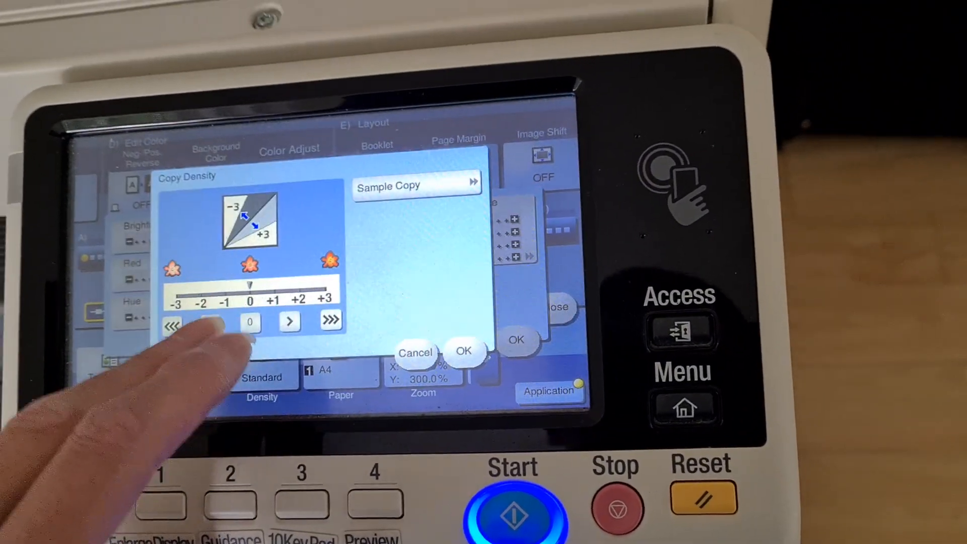
left_click(172, 323)
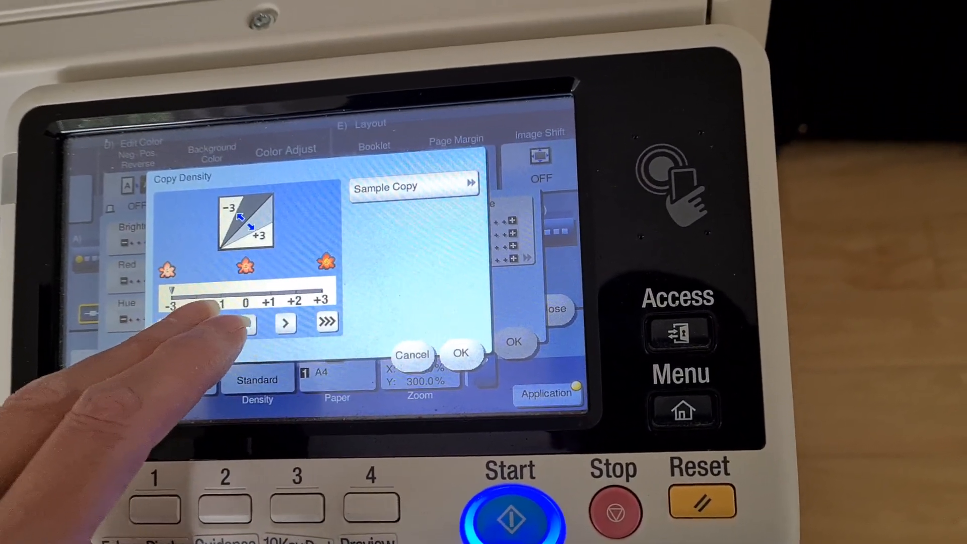
left_click(461, 352)
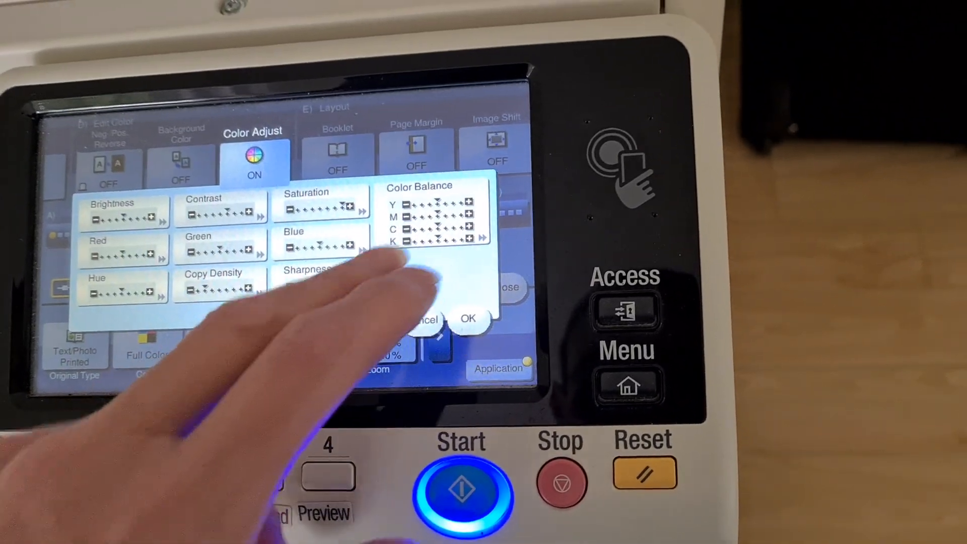
Step: In Color Balance, step through the Cyan, Black, Magenta and Yellow channels
left_click(432, 216)
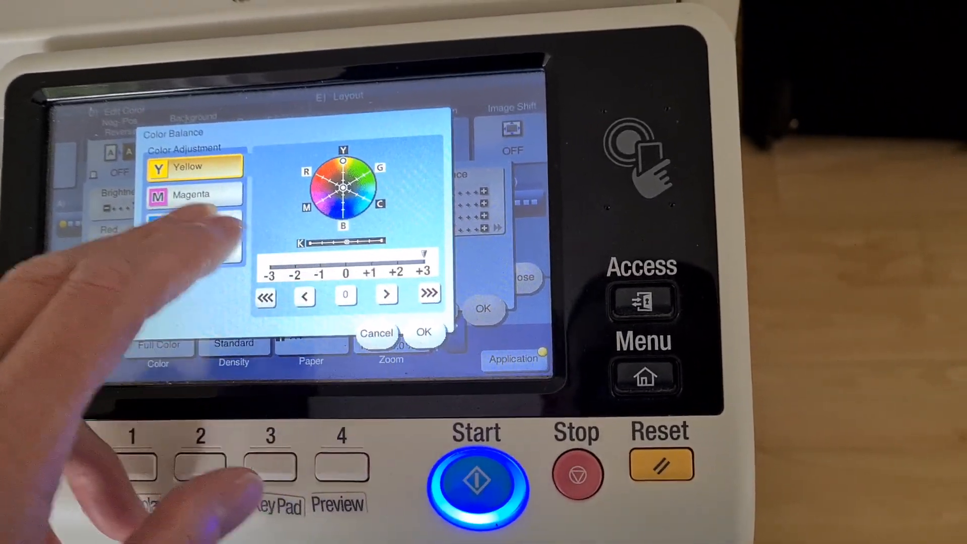
left_click(193, 178)
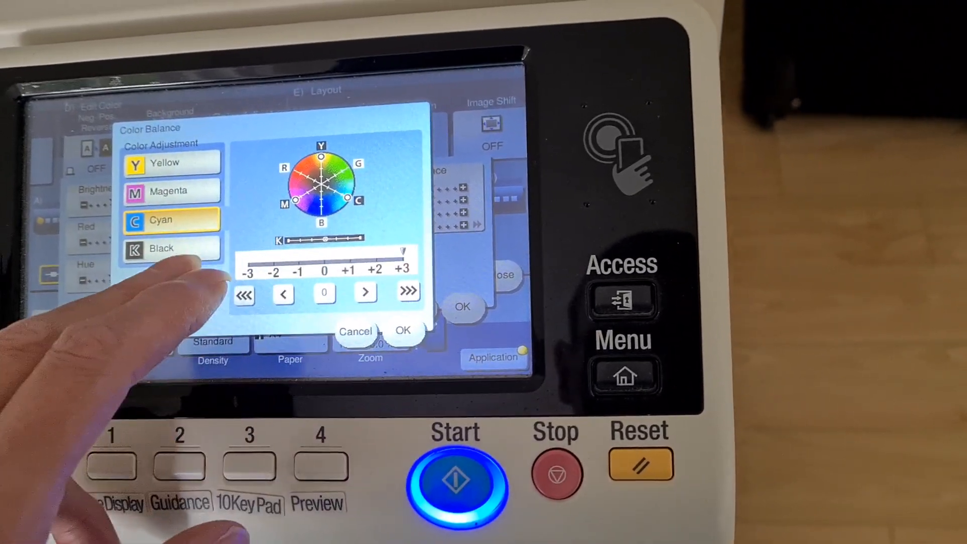
left_click(182, 253)
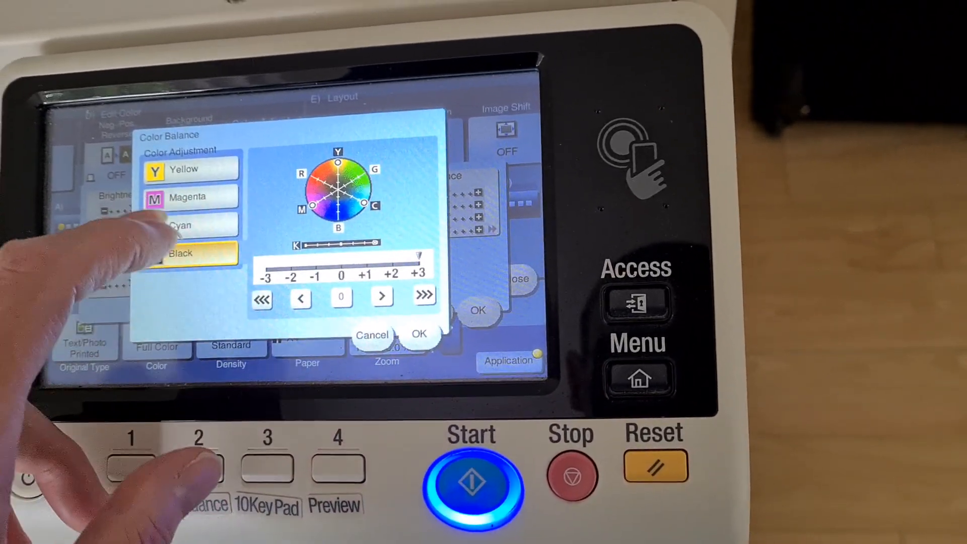
left_click(189, 197)
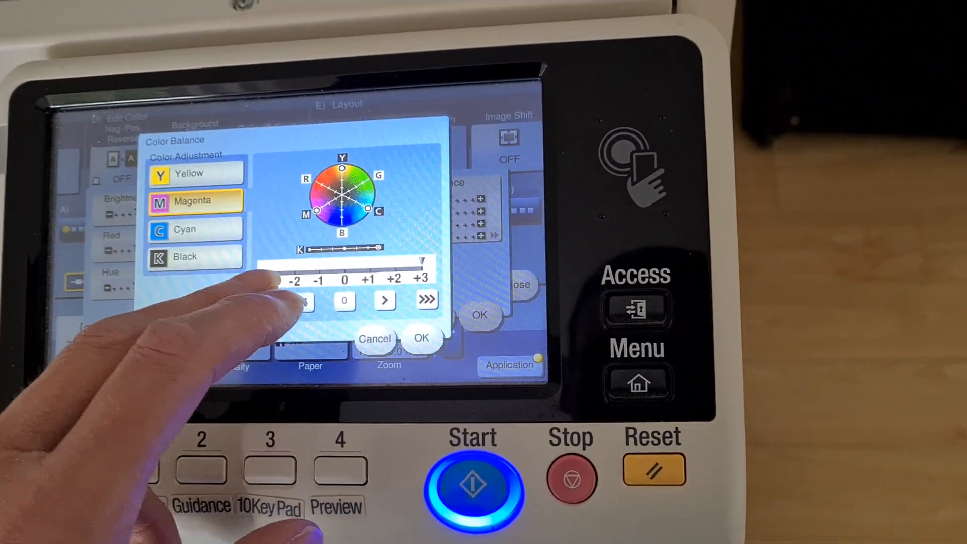
left_click(195, 173)
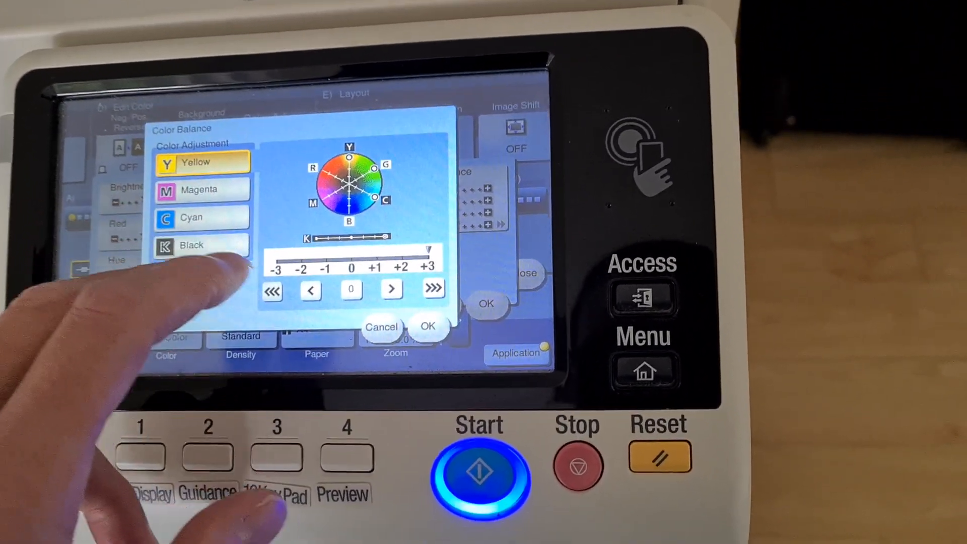